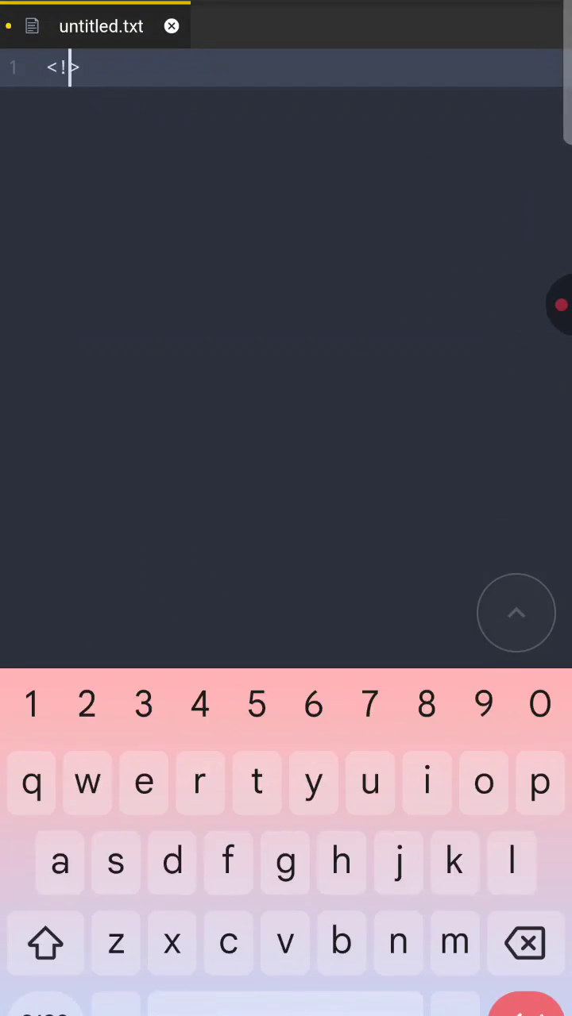
Write the <!Document Html> declaration on line 1 and start an empty tag pair below
text(do)
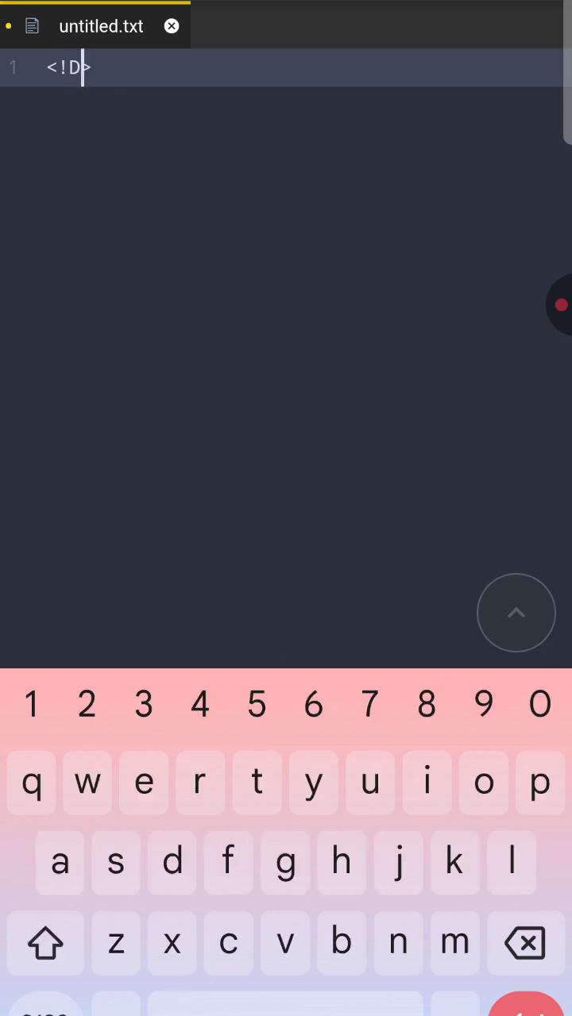
text(ocument Html)
text(<></>)
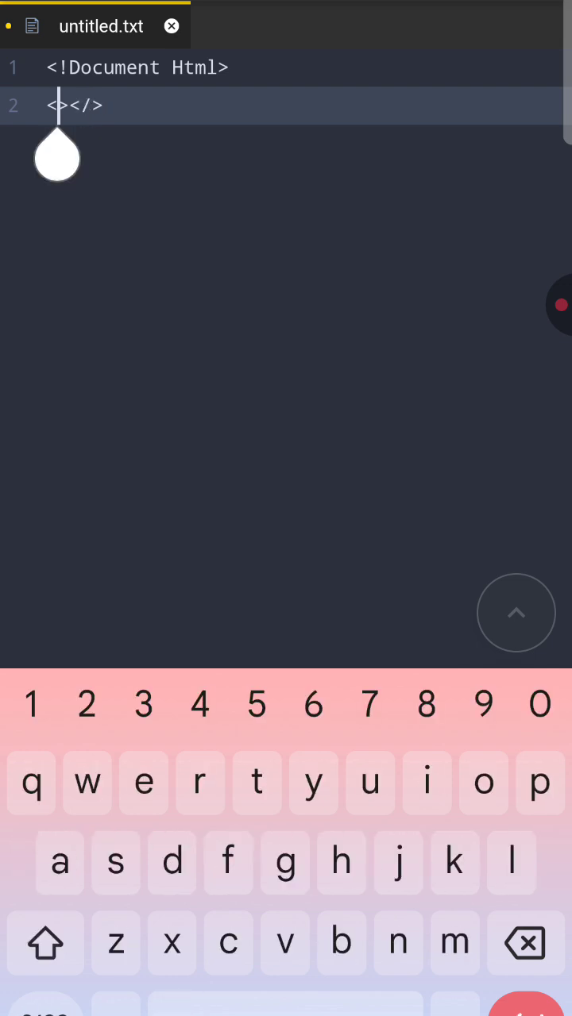
Create the html tag pair and split its opening and closing tags onto separate lines
text(ht)
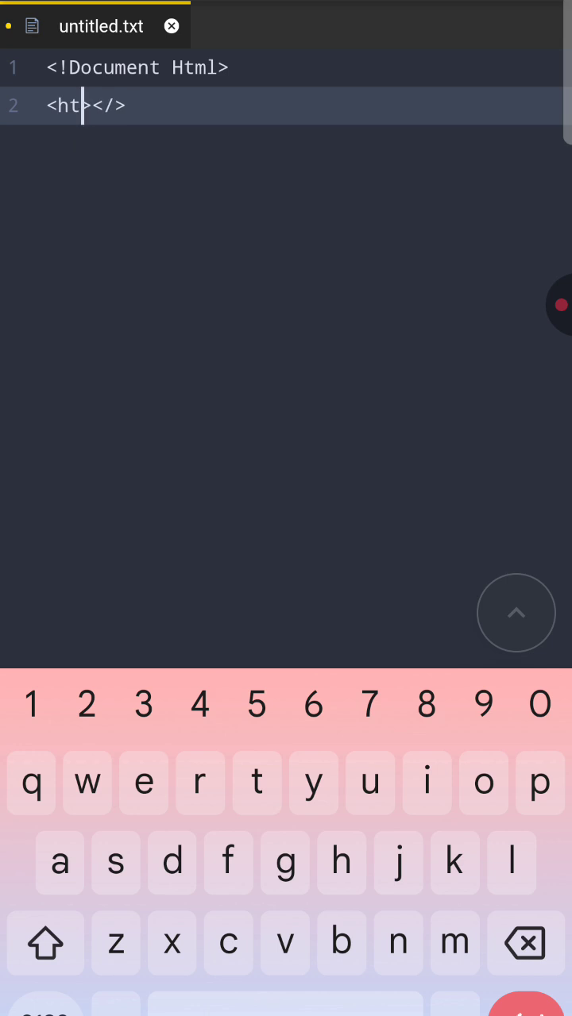
text(ml)
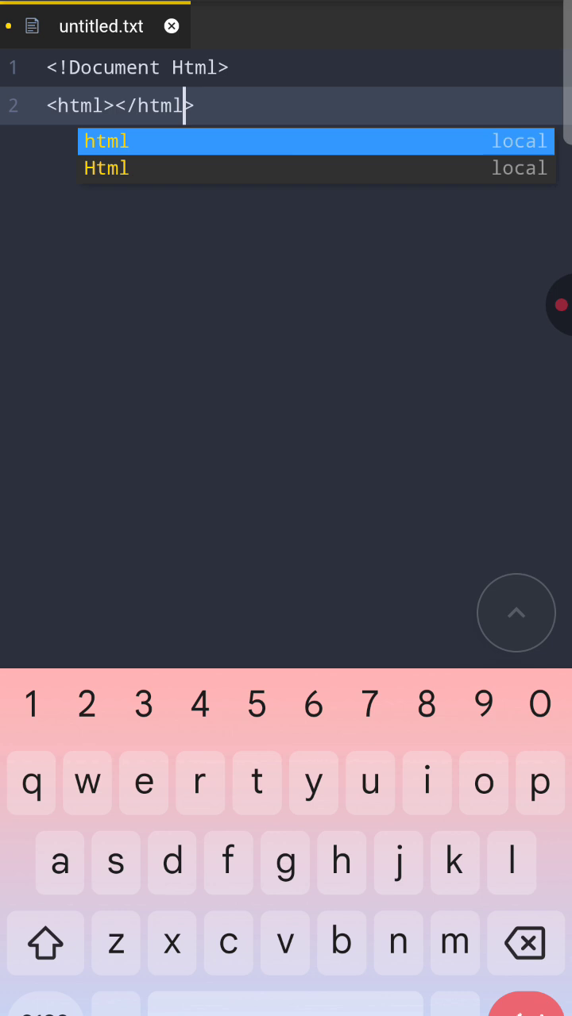
click(115, 155)
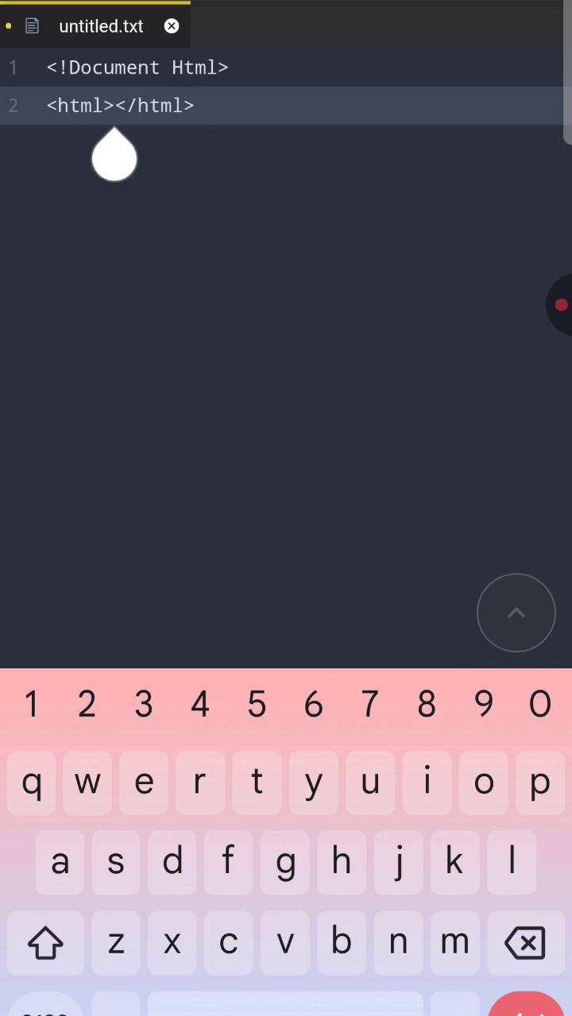
key(enter)
text(<head><>)
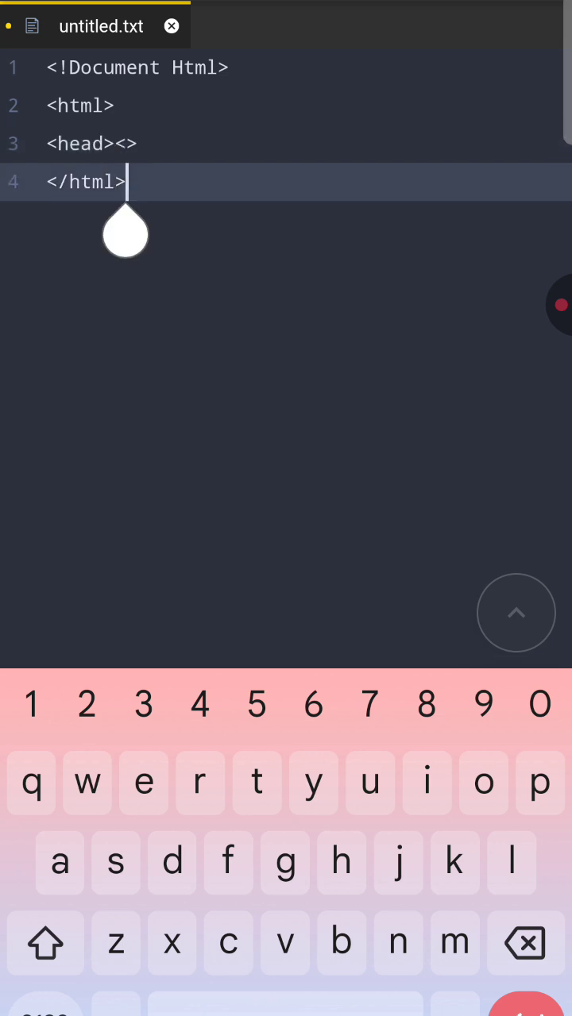
Close the head element with </head> and add a new line below it
click(125, 143)
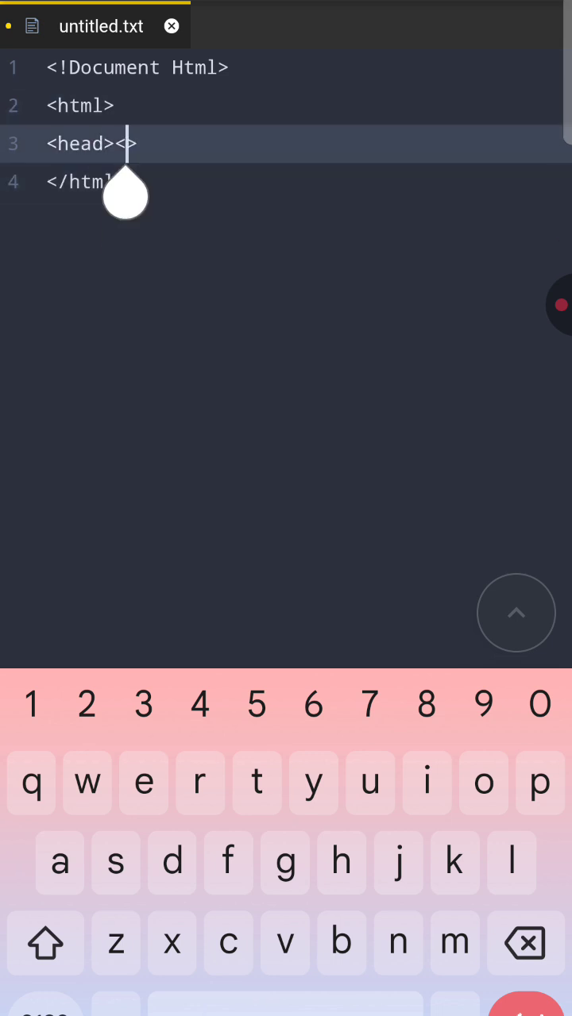
text(/head)
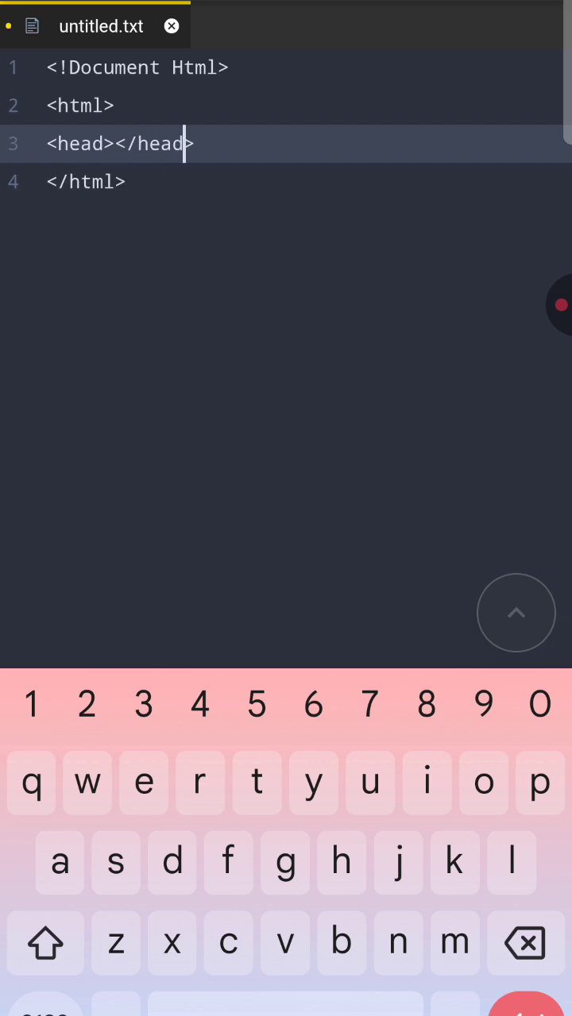
key(Enter)
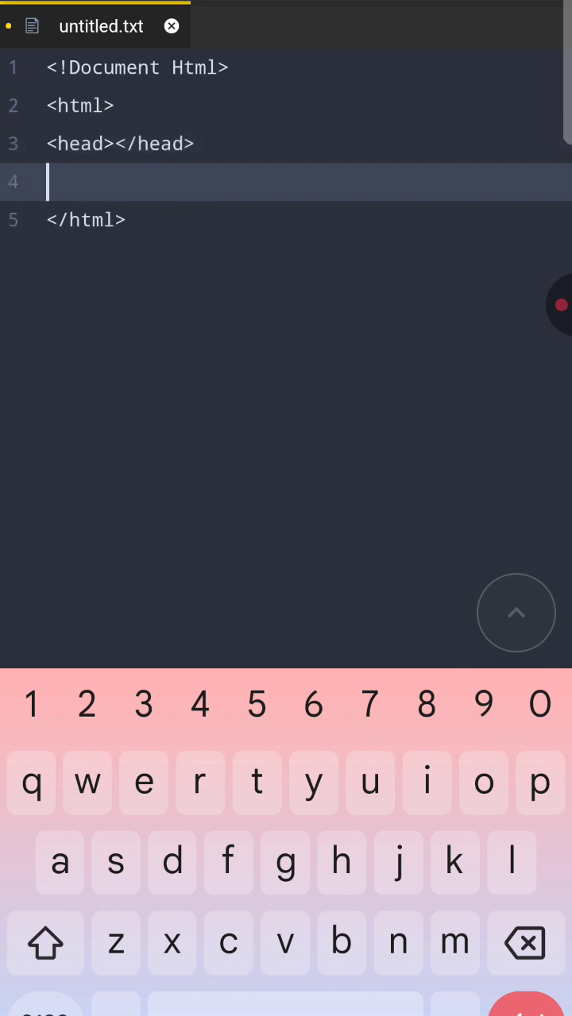
Add the <body></body> tag pair, then return the caret after the opening head tag
text(<></>)
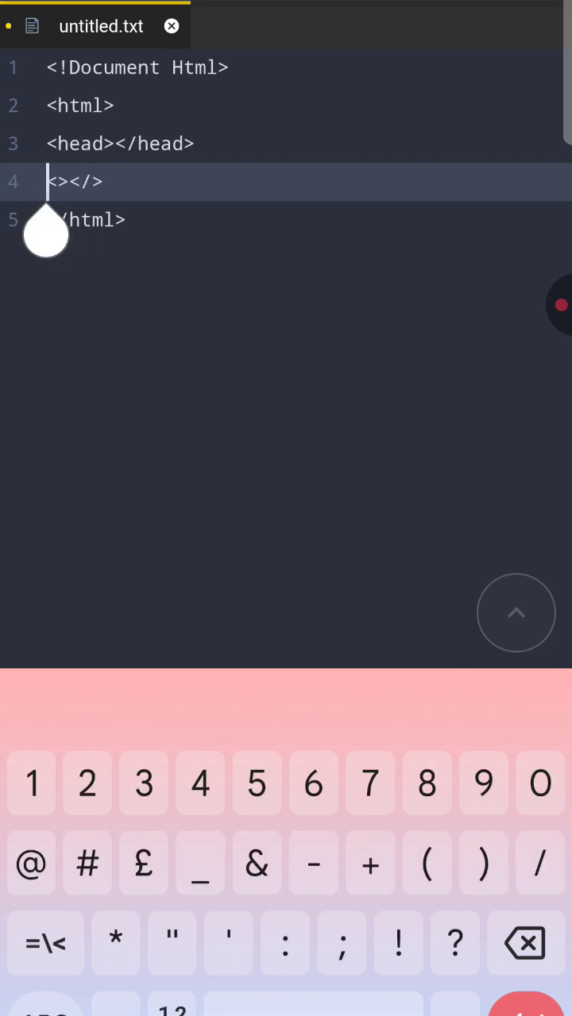
text(b)
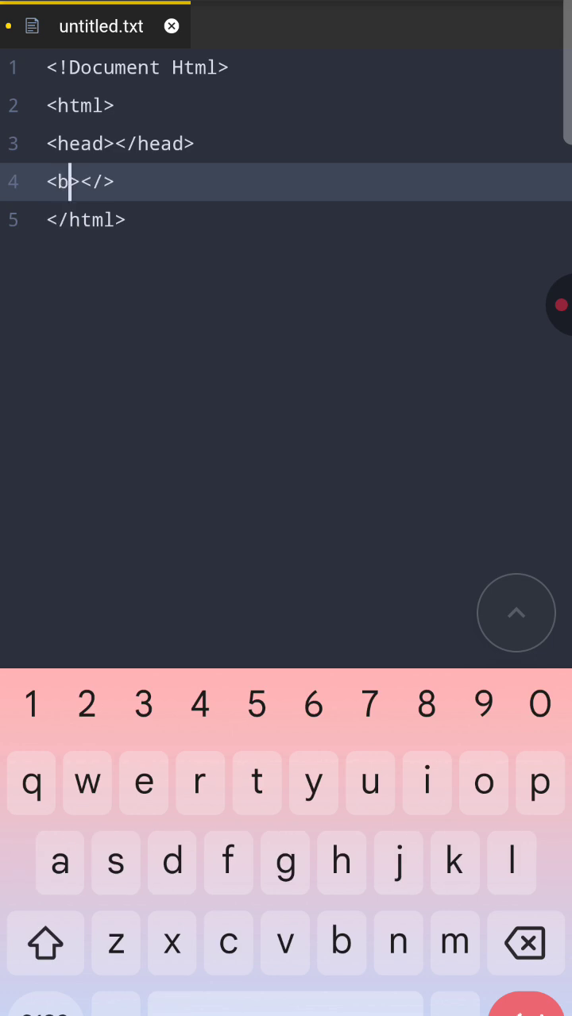
text(ody)
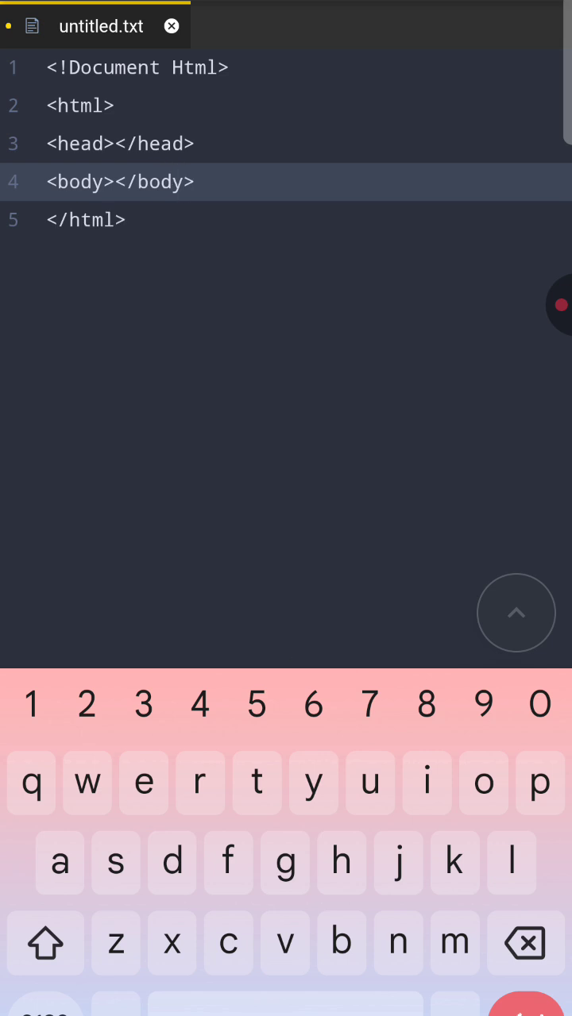
click(46, 944)
text(><></tit)
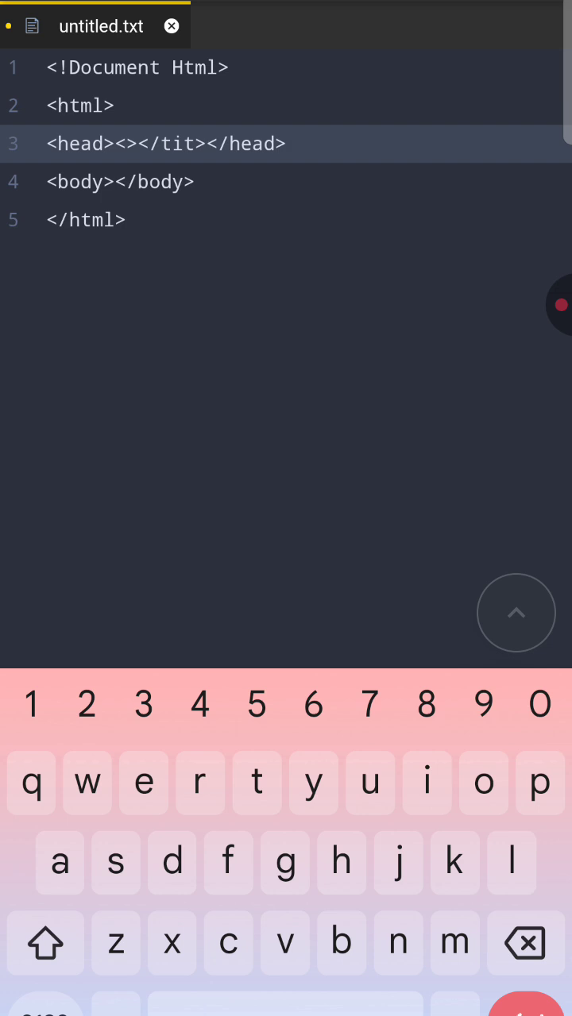
Add the title 'My first web page' to the head, plus empty h1 and p tags
text(le)
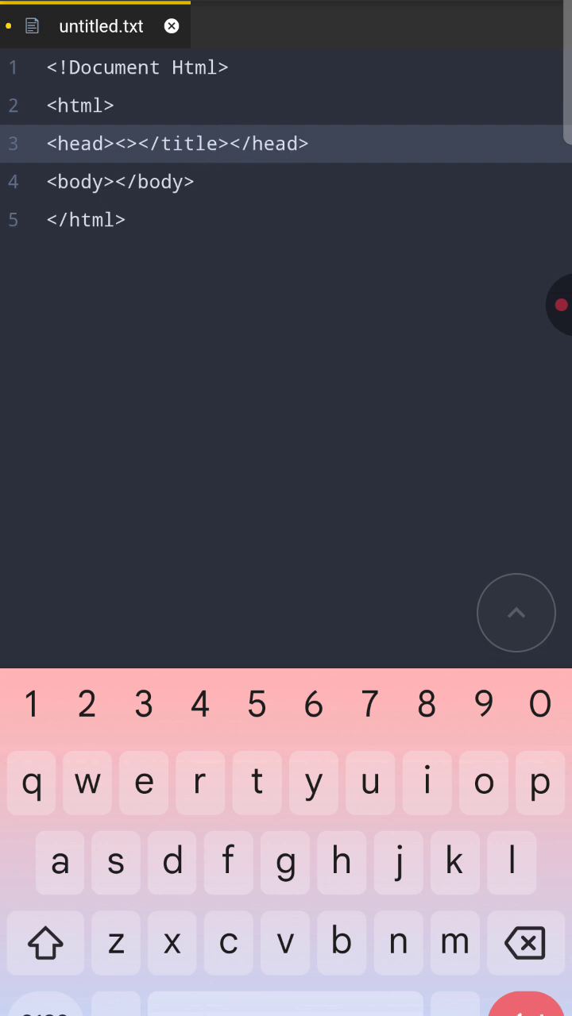
text(title)
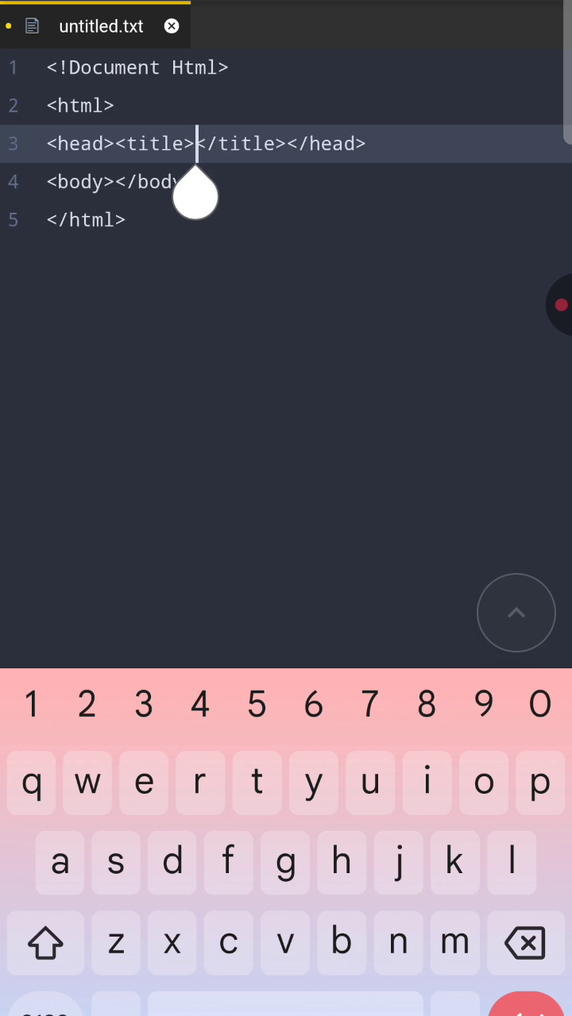
text(My first web p)
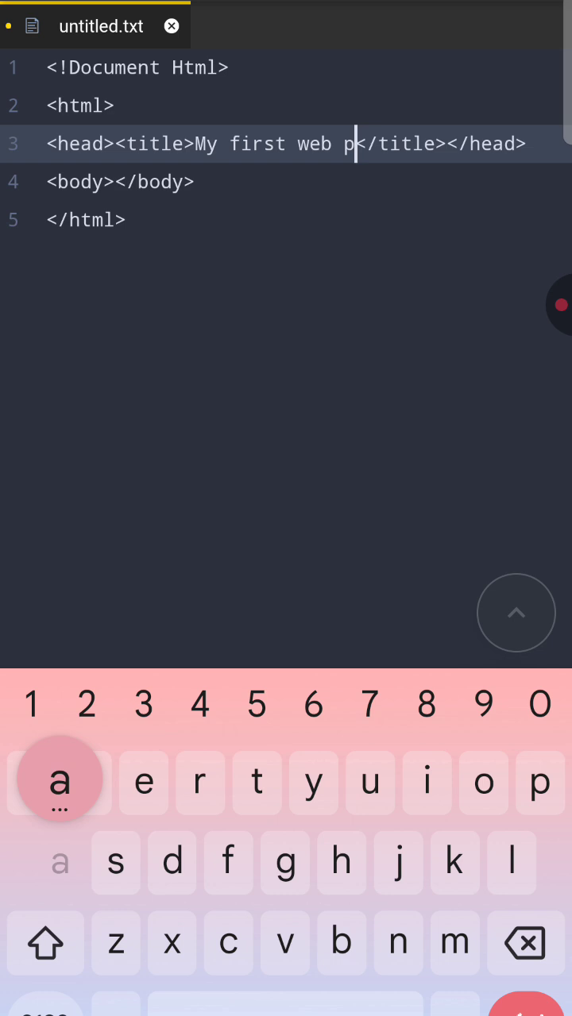
text(age)
text(<h></h1>)
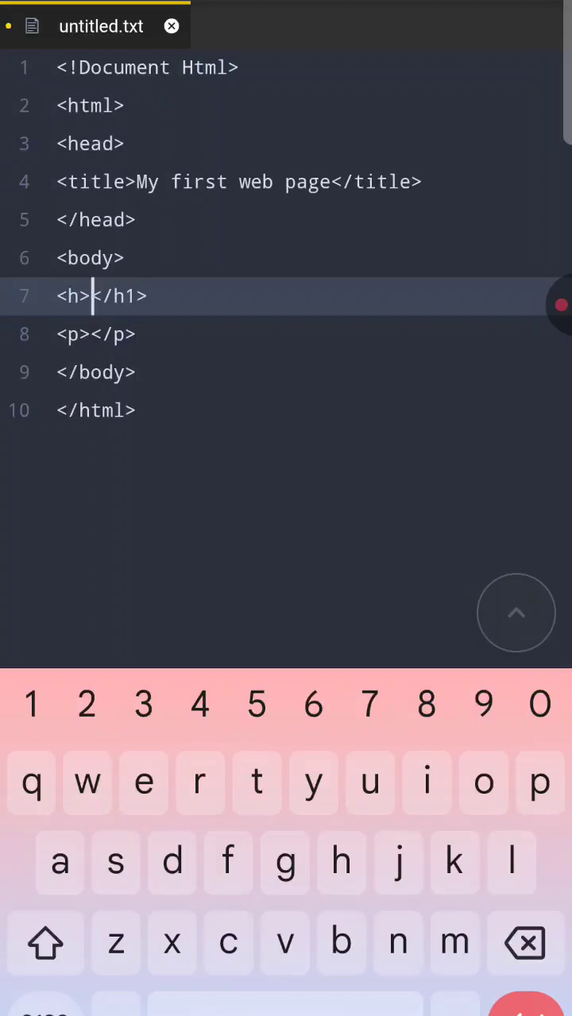
Type 'Hello! Welcome' inside the h1 tags on line 7
text(H)
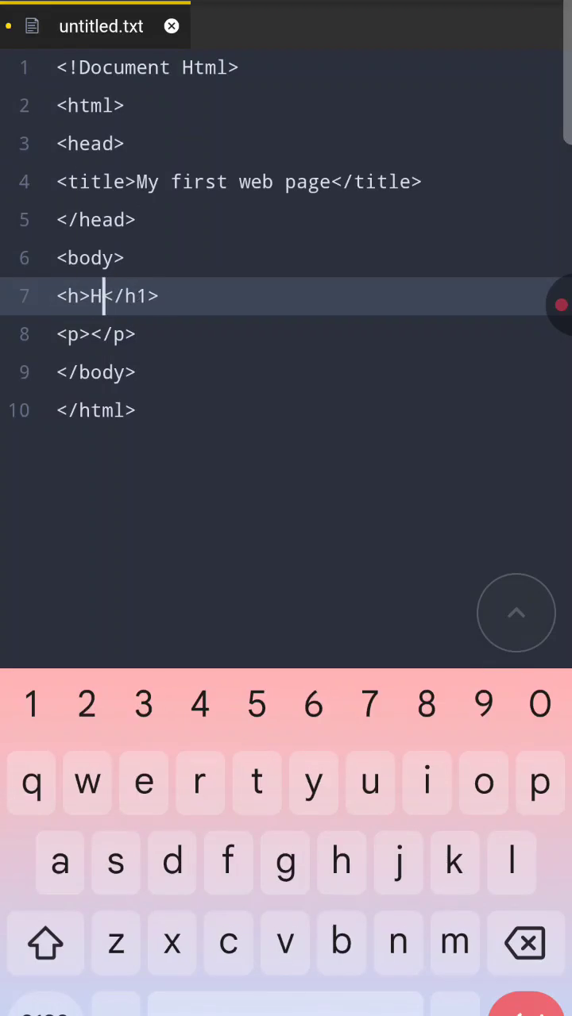
text(ello)
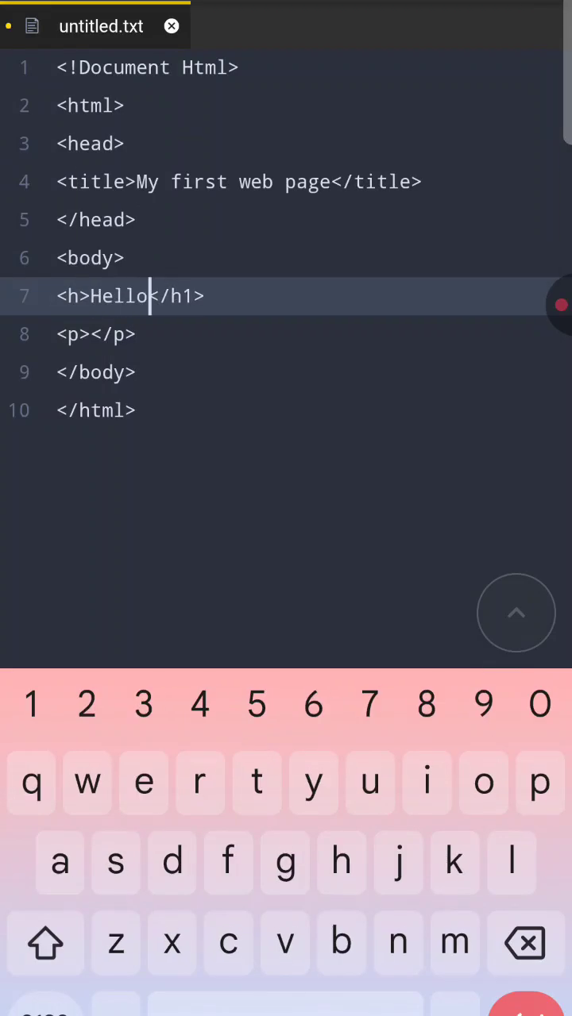
text(!)
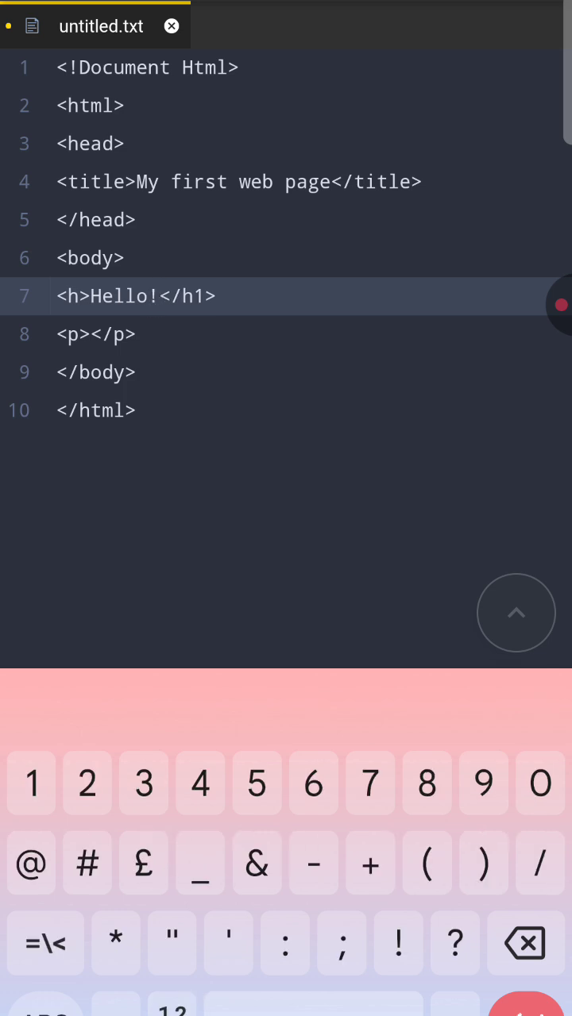
text(Welo)
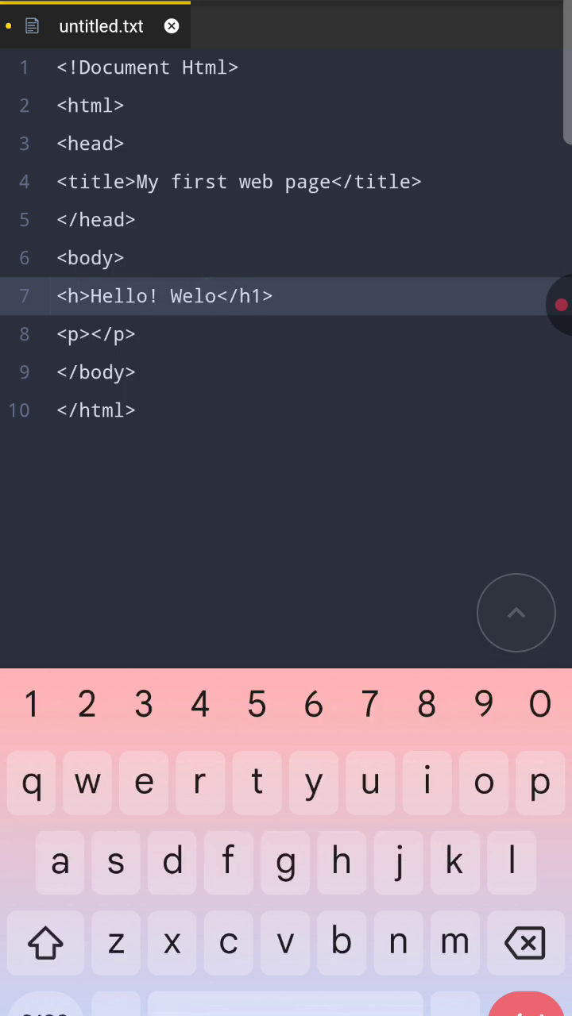
text(come)
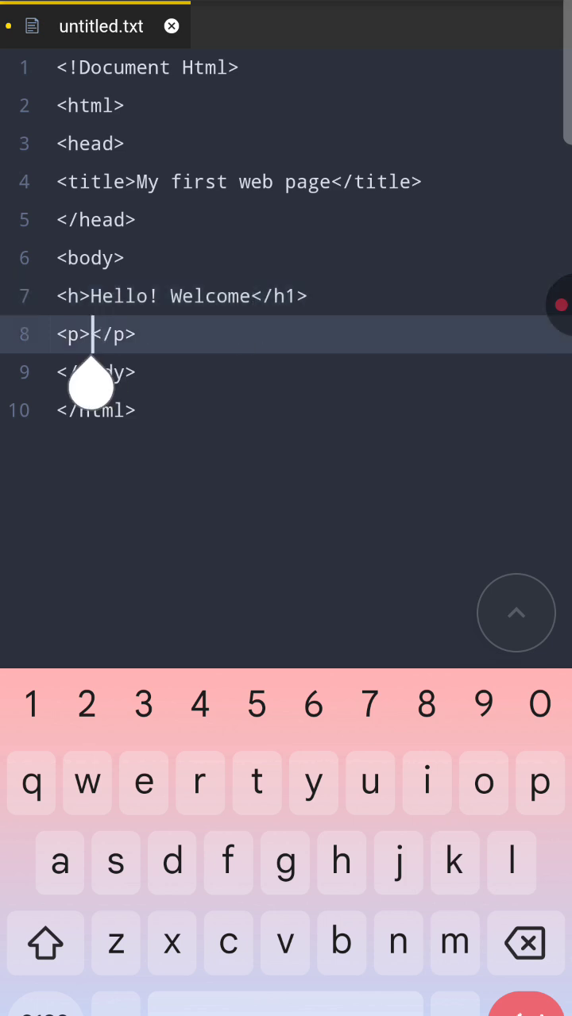
Fill the paragraph with 'This is my first web page using Html', fixing a typo
text(This is)
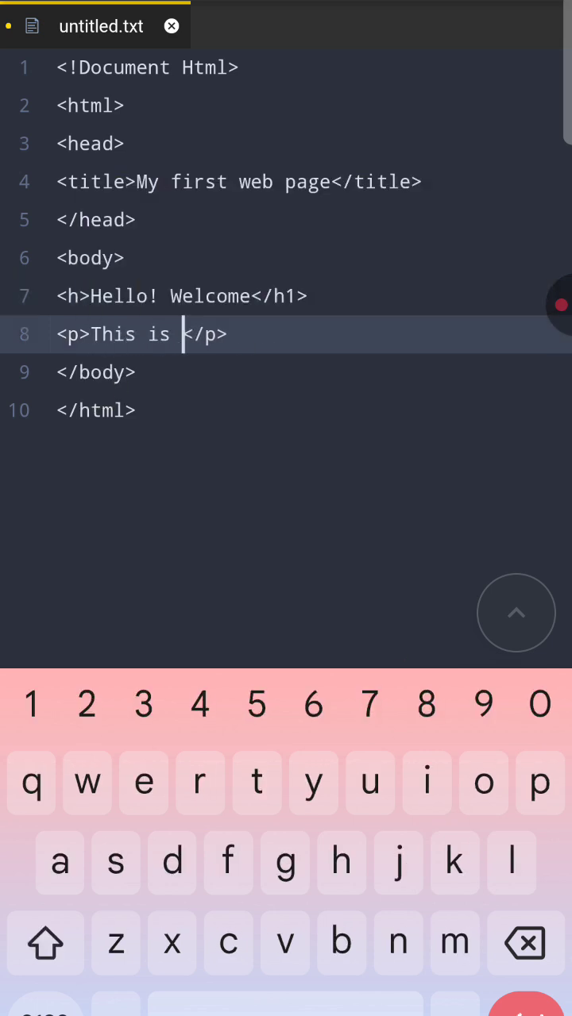
text(my first web page using hl)
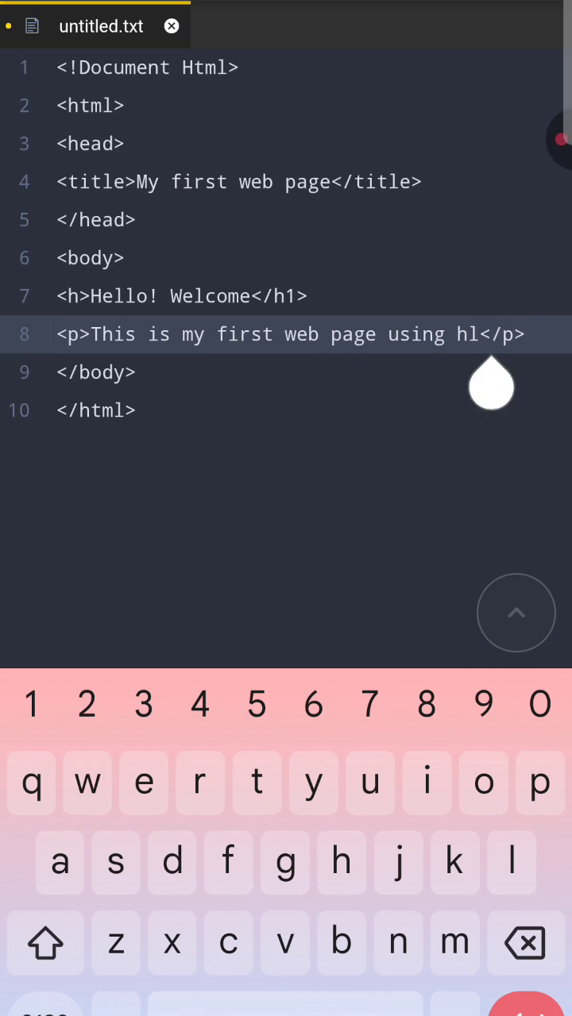
key(Backspace)
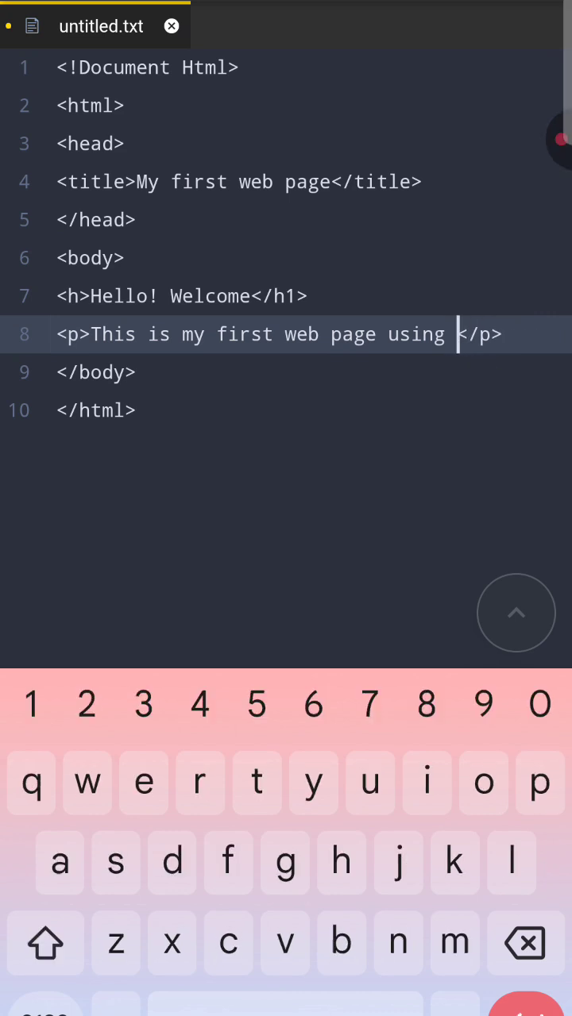
text(Html)
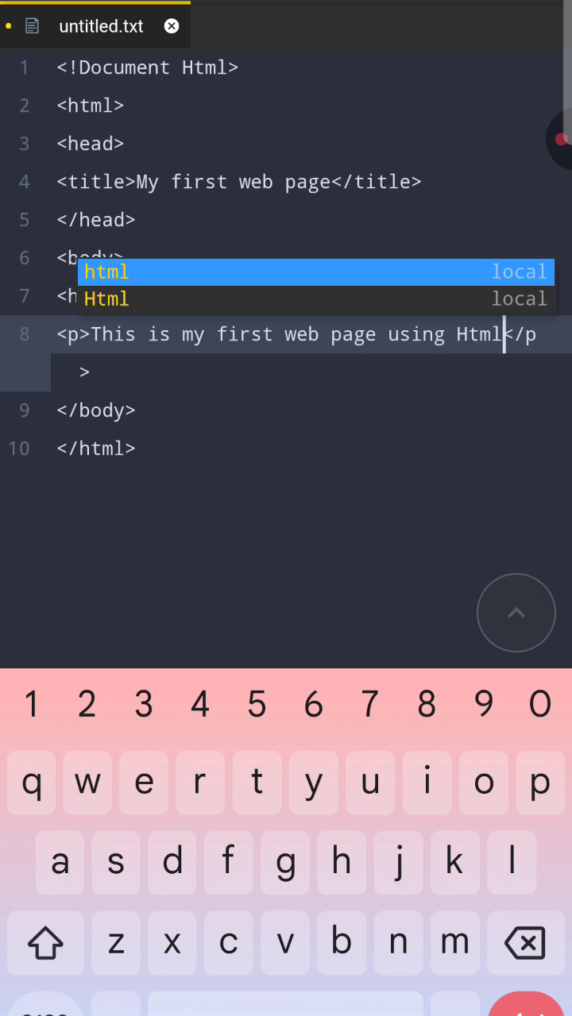